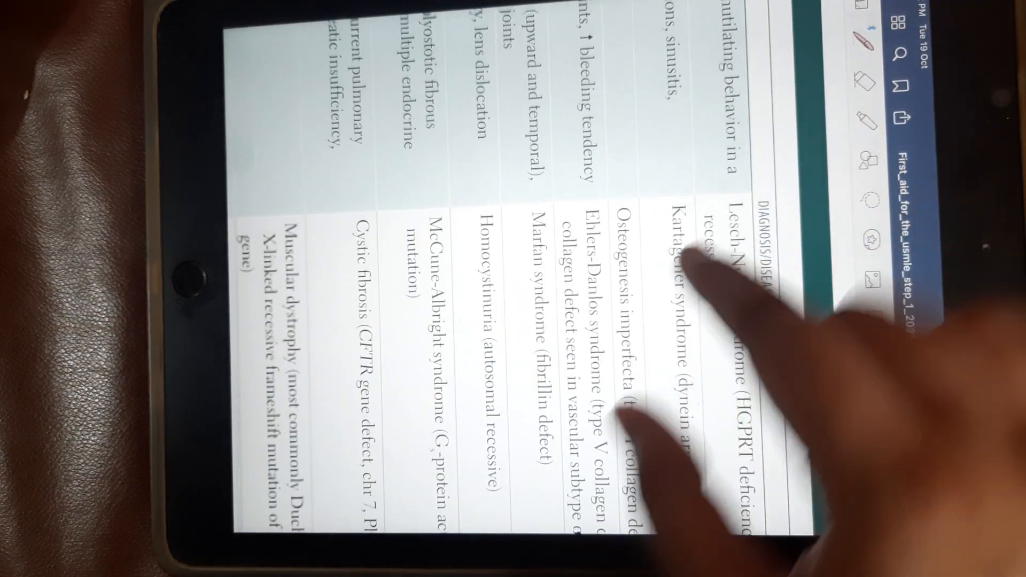
scroll("down", 3)
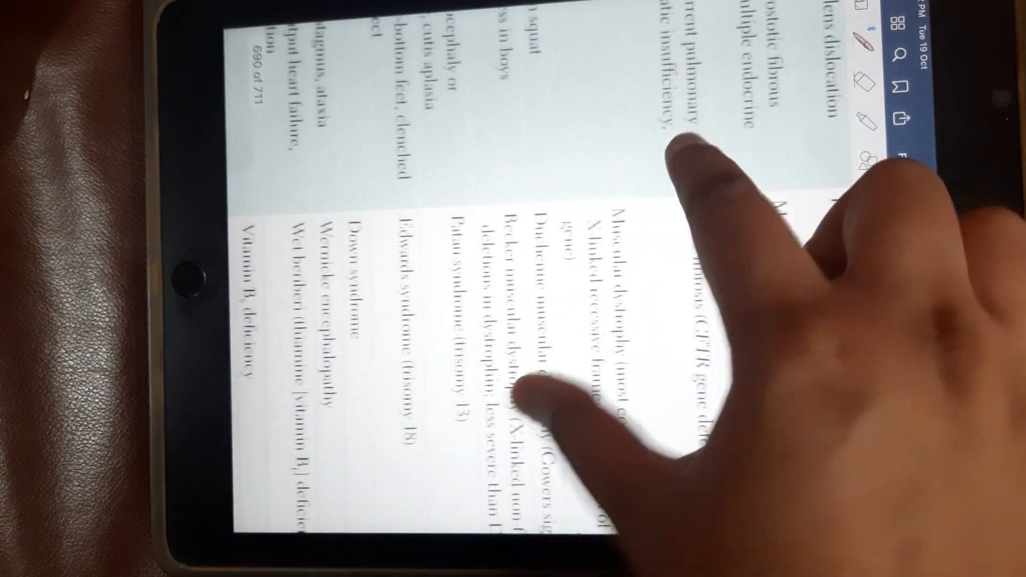